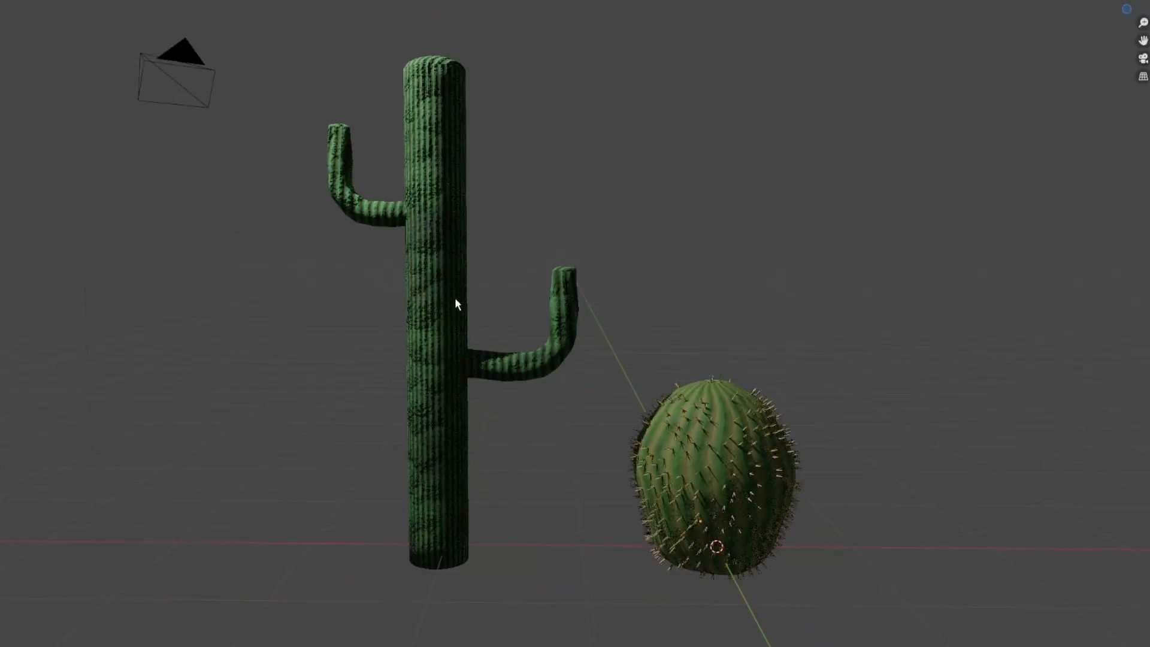
Orbit the view around the saguaro and spiny barrel cactus to a new angle
left_click_drag(455, 306, 652, 273)
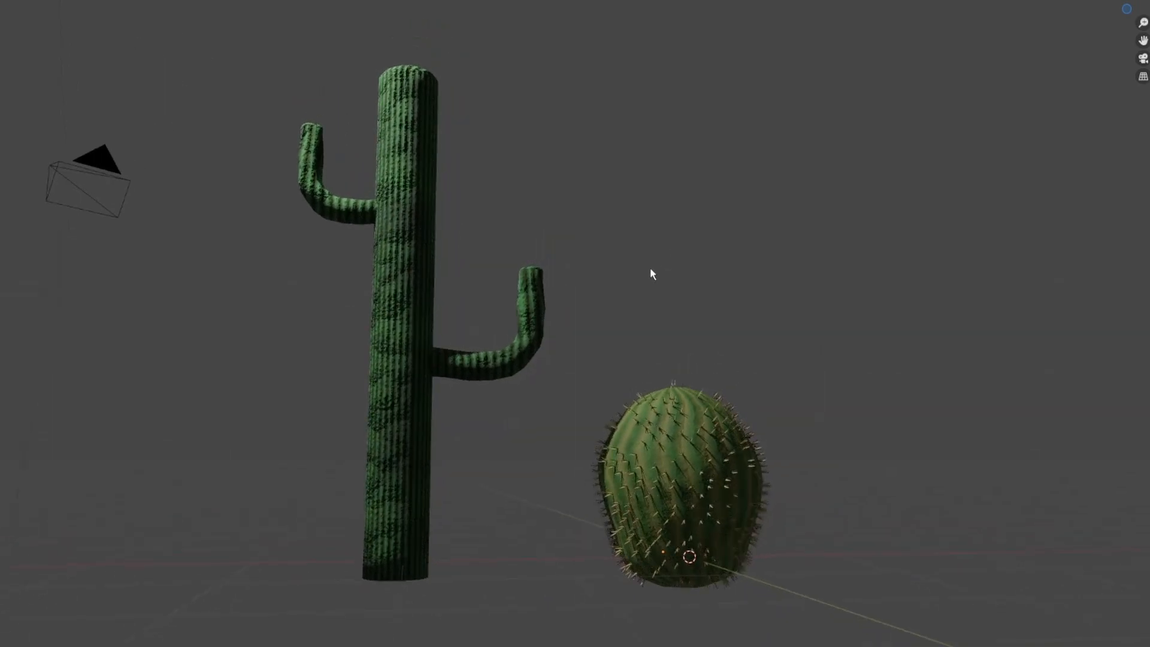